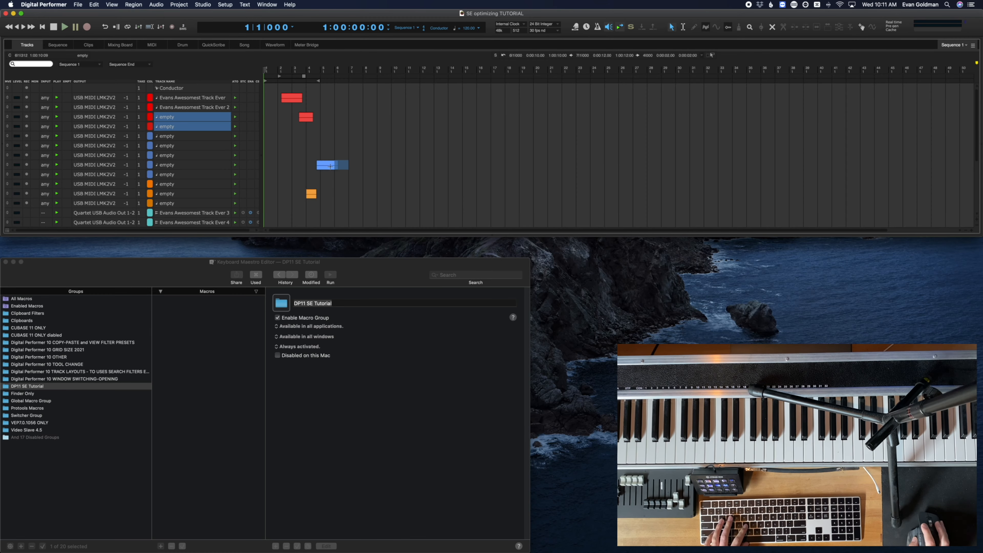
Step: Cmd-click several MIDI and audio track names to select them together
{"action": "left_click", "coordinate": [166, 164]}
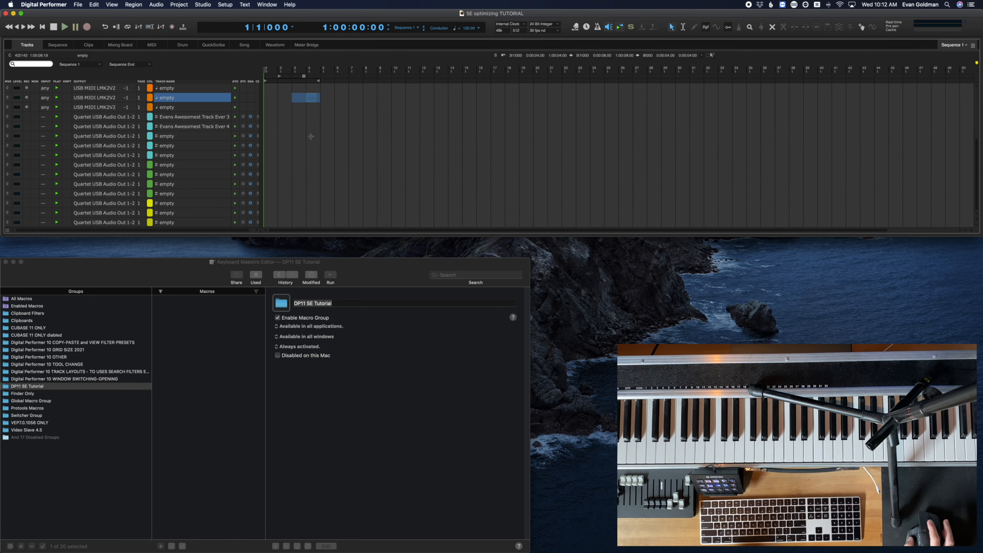
{"action": "left_click", "coordinate": [191, 117]}
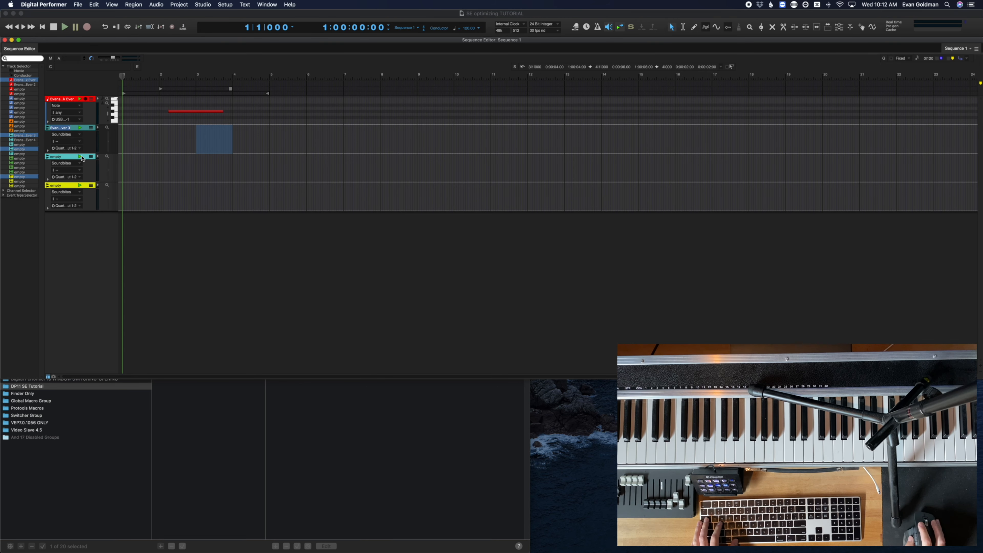
{"action": "mouse_move", "coordinate": [25, 153]}
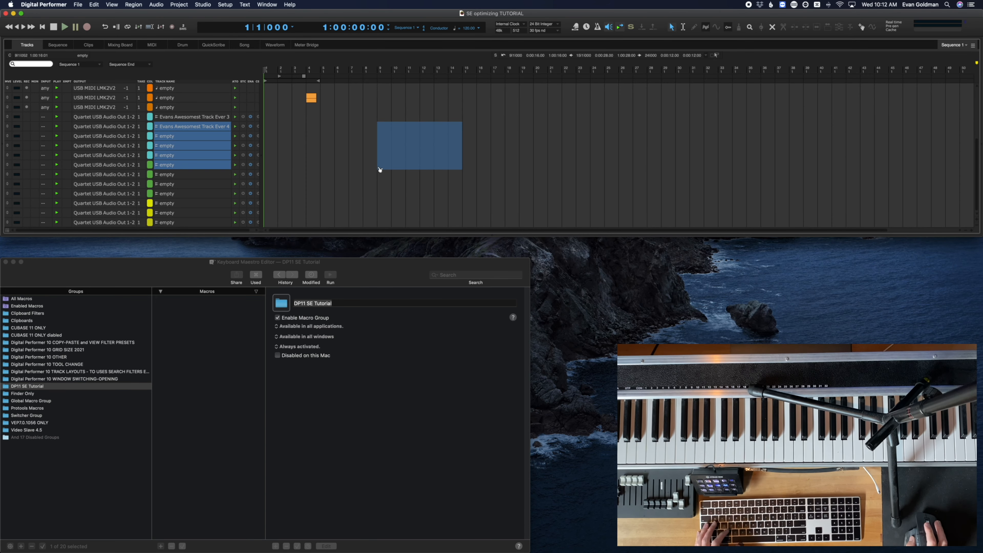
{"action": "mouse_move", "coordinate": [388, 159]}
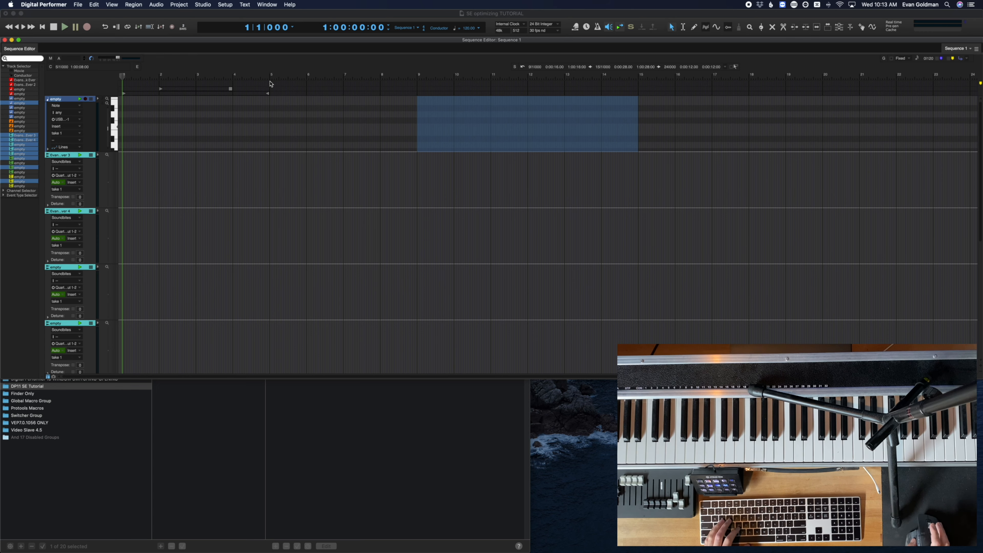
{"action": "mouse_move", "coordinate": [680, 42]}
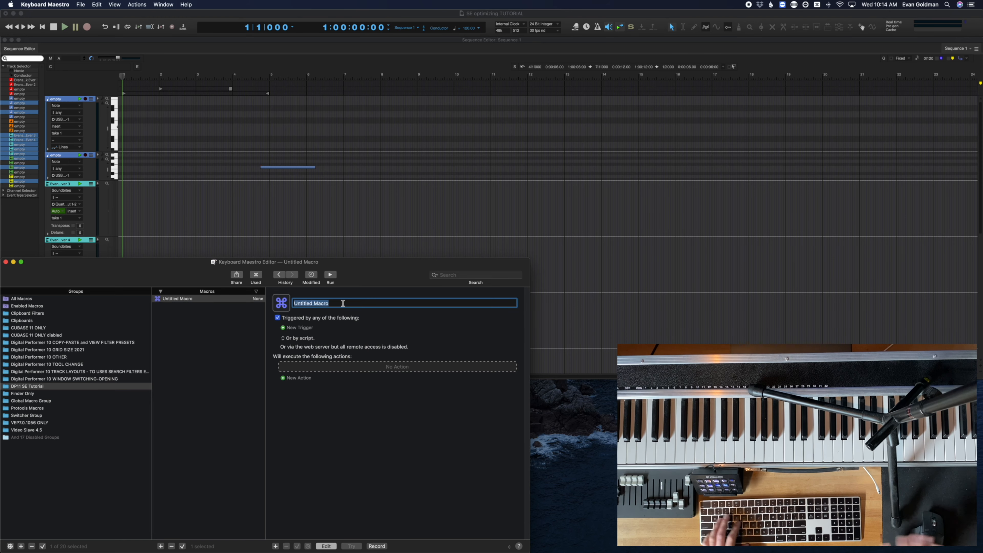
Step: Name the macro 'Open Sequence Editor' in the DP11 SE Tutorial group
{"action": "type", "text": "Open"}
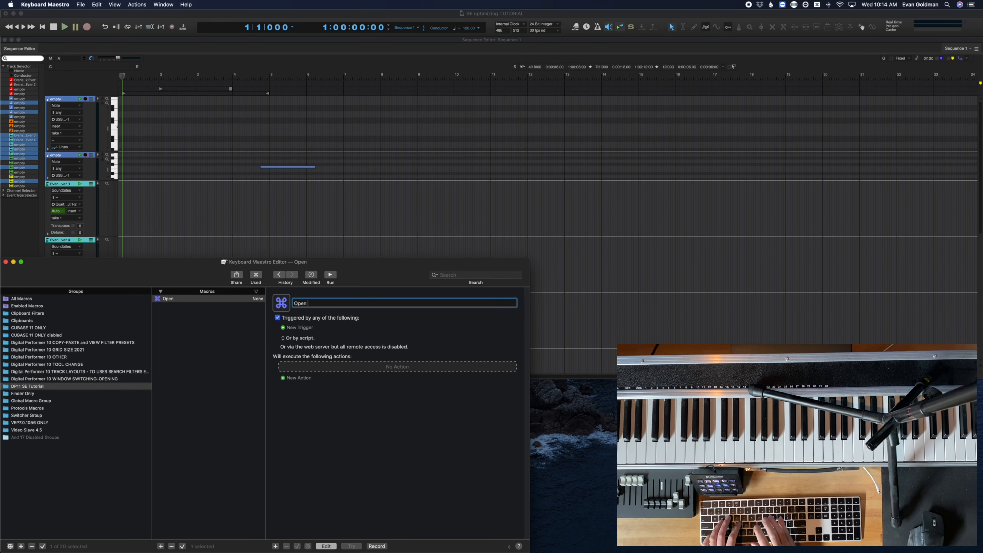
{"action": "type", "text": "Sequence Editor"}
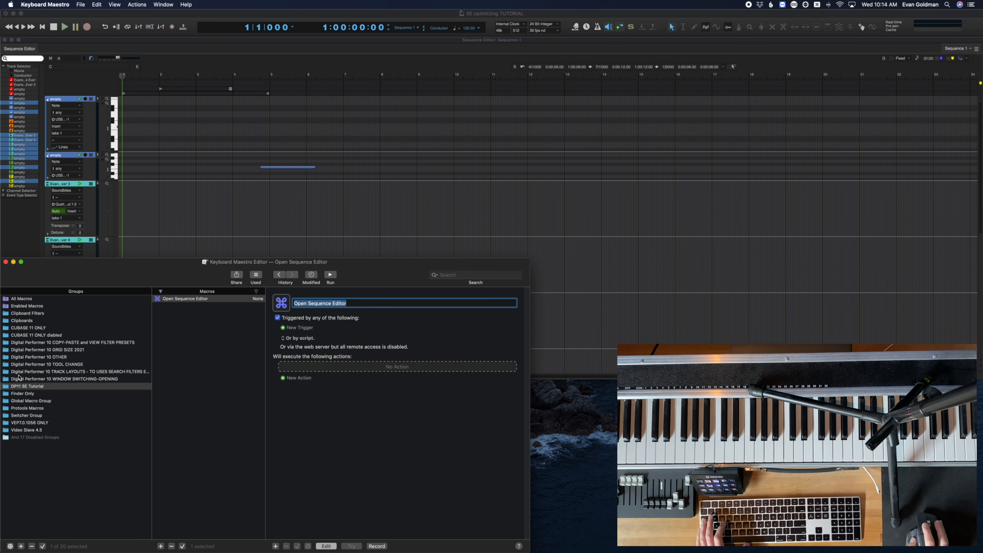
{"action": "left_click", "coordinate": [26, 386]}
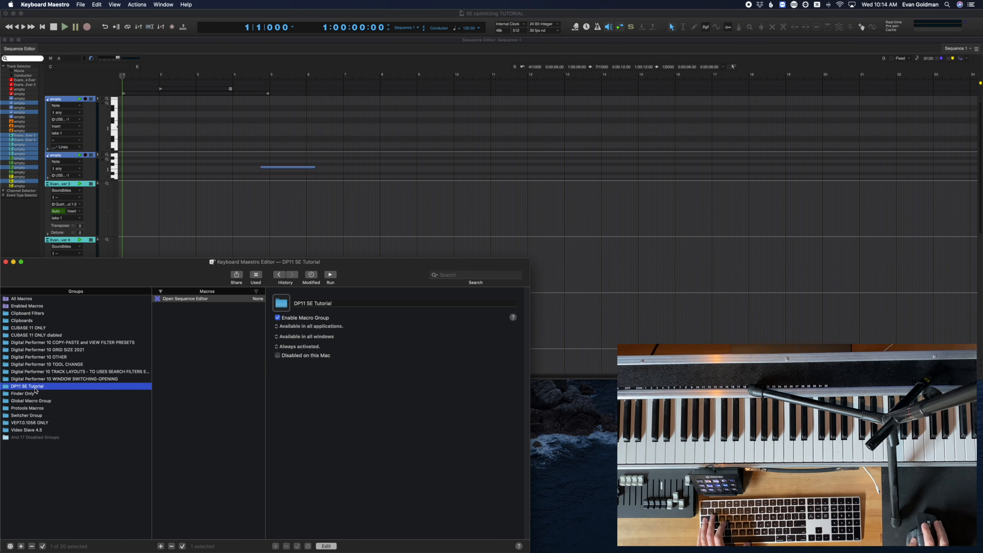
{"action": "left_click", "coordinate": [310, 327]}
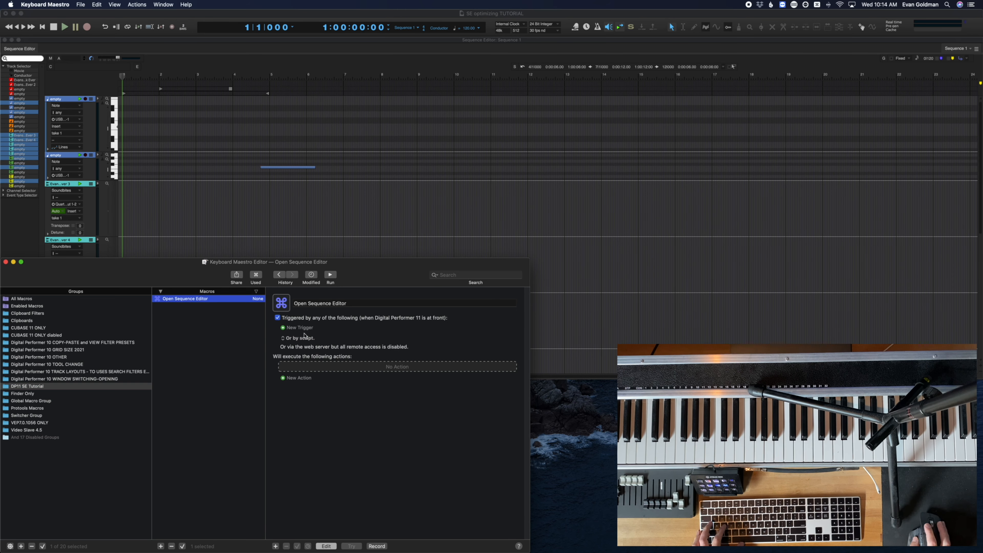
Step: Give the macro a Hot Key Trigger and start adding its first action
{"action": "left_click", "coordinate": [299, 327]}
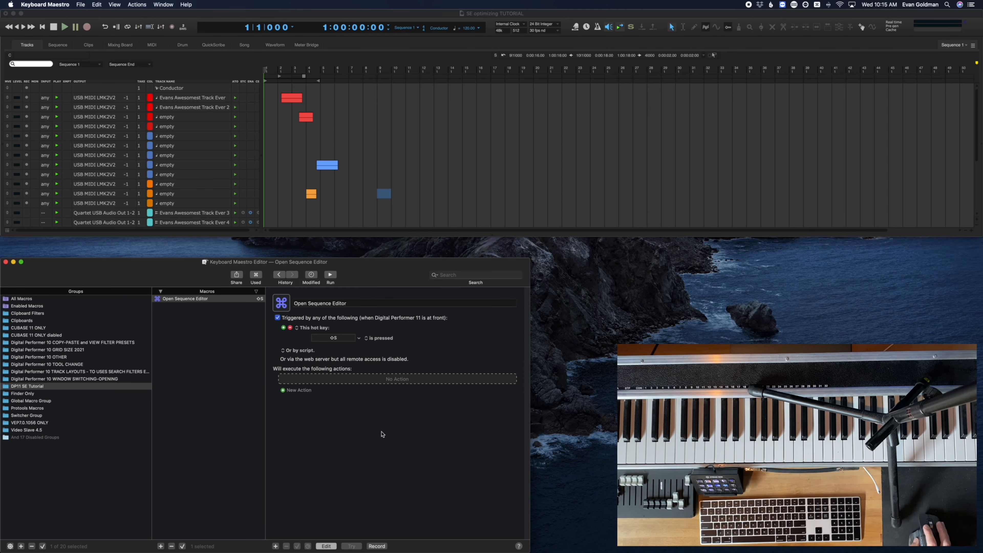
{"action": "left_click", "coordinate": [300, 390]}
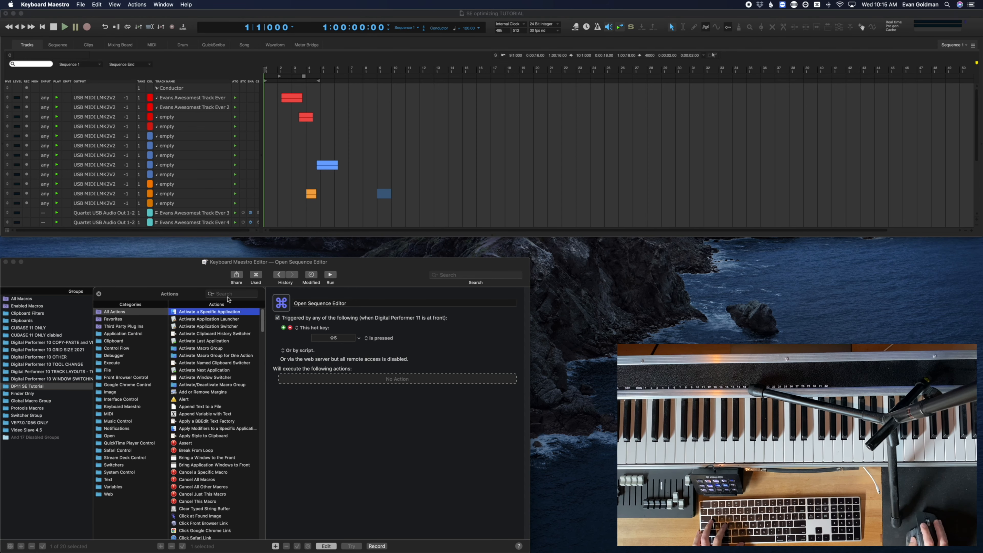
Step: Add a Type a Keystroke action and set the keystroke it sends
{"action": "type", "text": "hot"}
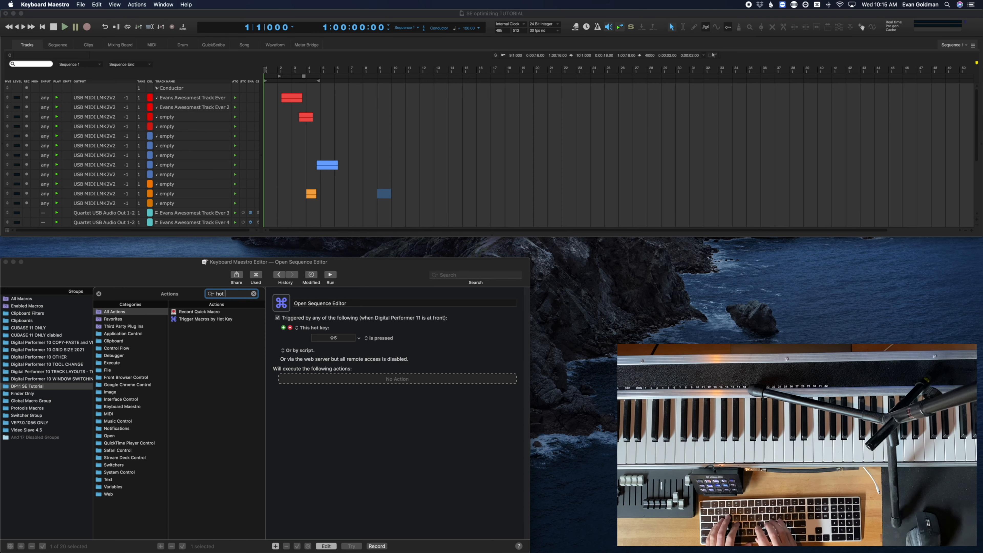
{"action": "type", "text": "key"}
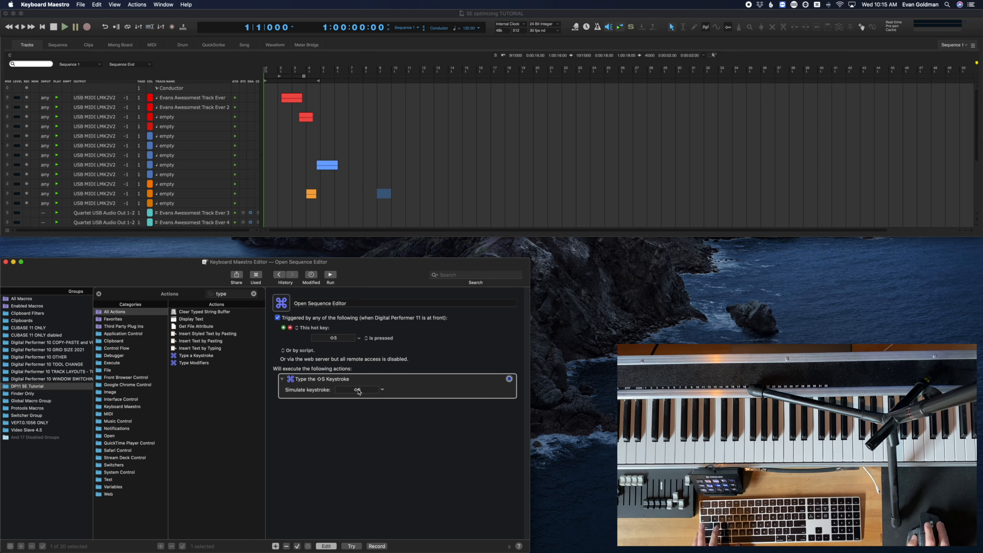
{"action": "left_click", "coordinate": [327, 164]}
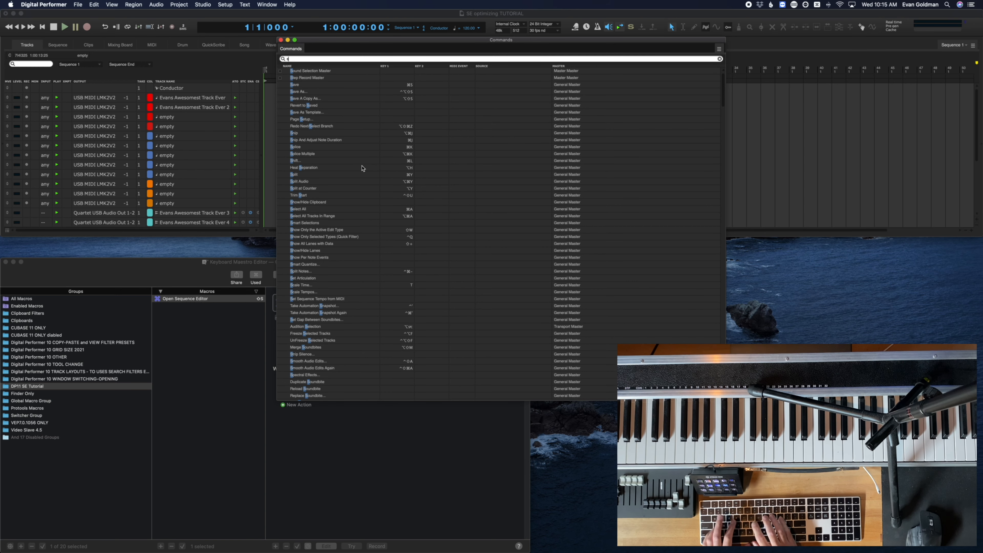
Step: Find the Show Only Selected Tracks shortcut and record it in a second keystroke action
{"action": "type", "text": "show only"}
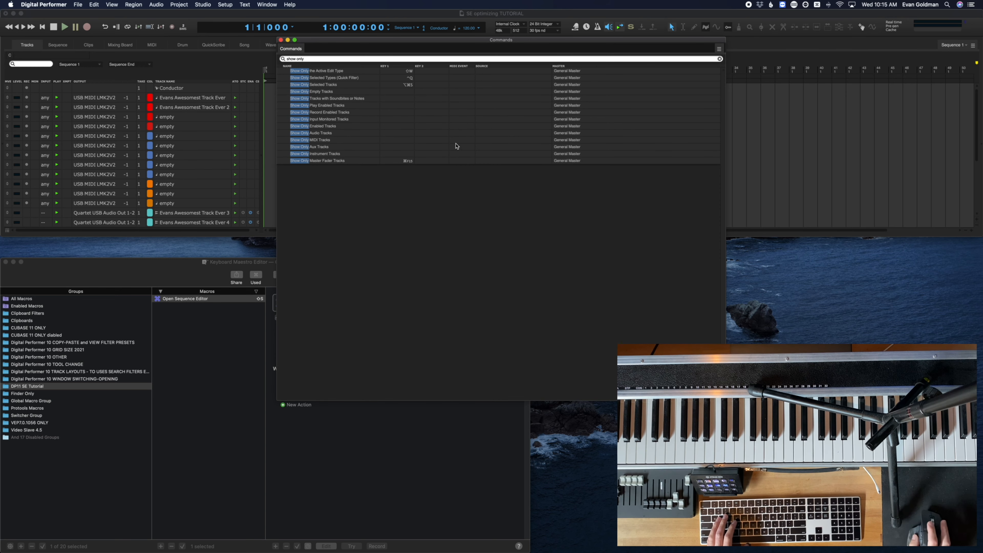
{"action": "mouse_move", "coordinate": [408, 87]}
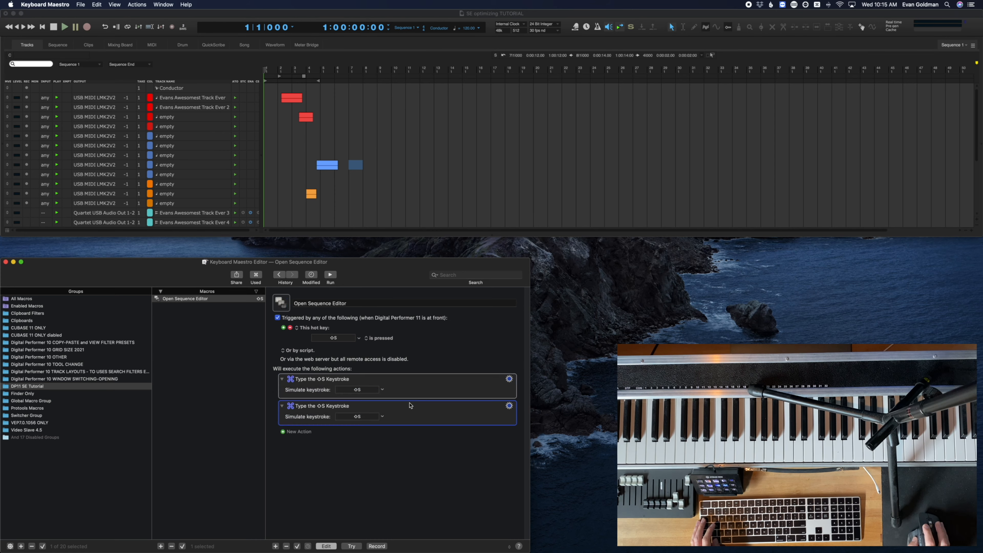
{"action": "left_click", "coordinate": [358, 416]}
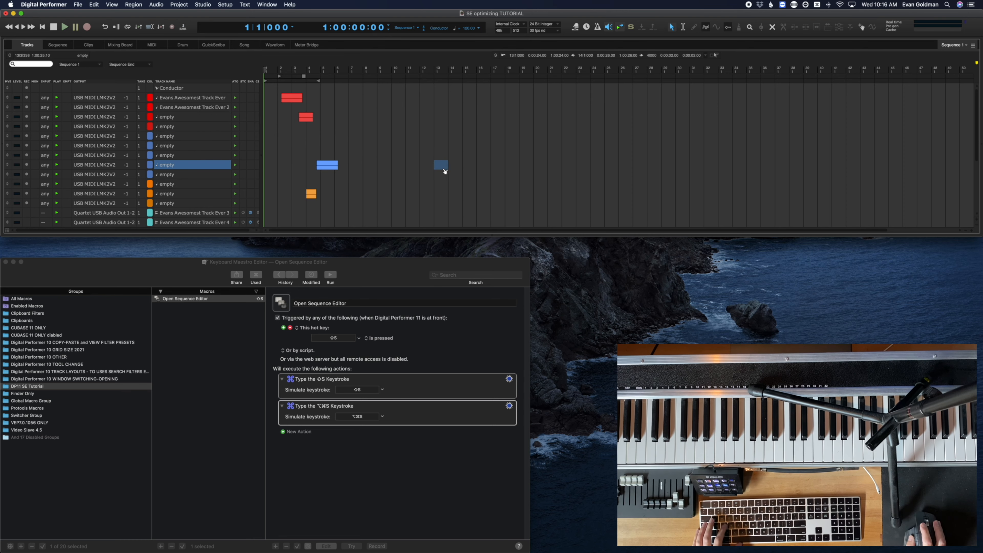
Step: Run the macro in DP so the Sequence Editor shows the chosen tracks
{"action": "key", "text": "cmd+s"}
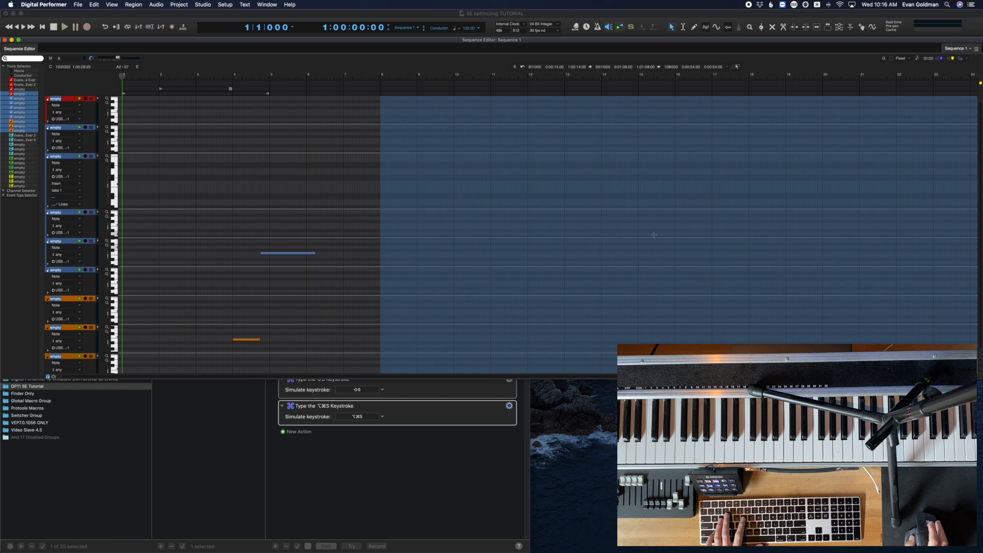
{"action": "left_click", "coordinate": [179, 5]}
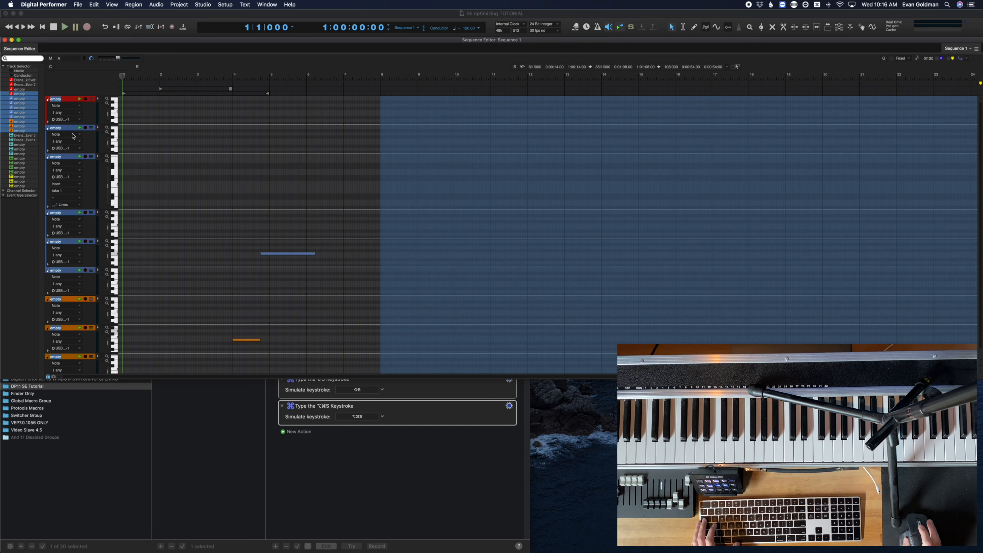
{"action": "mouse_move", "coordinate": [87, 209]}
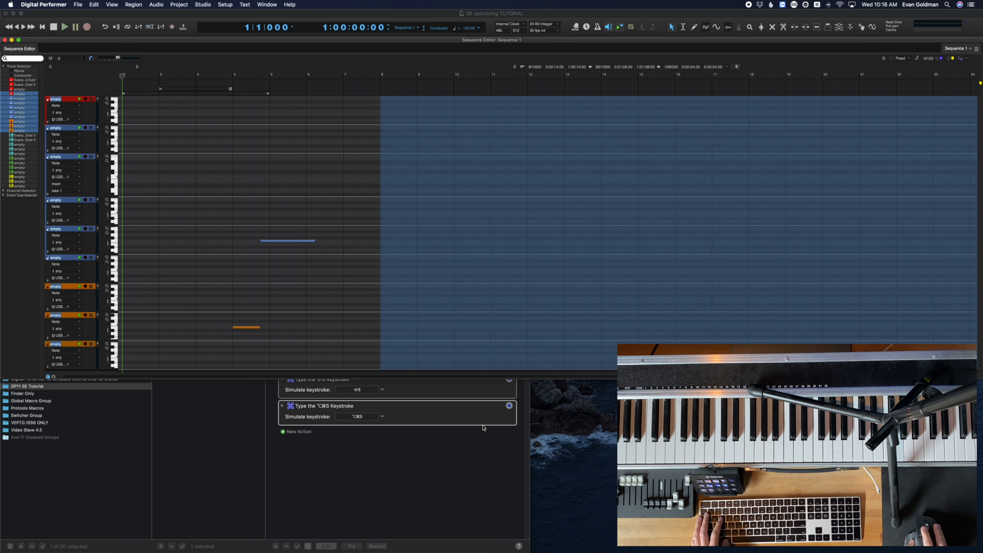
{"action": "mouse_move", "coordinate": [485, 413]}
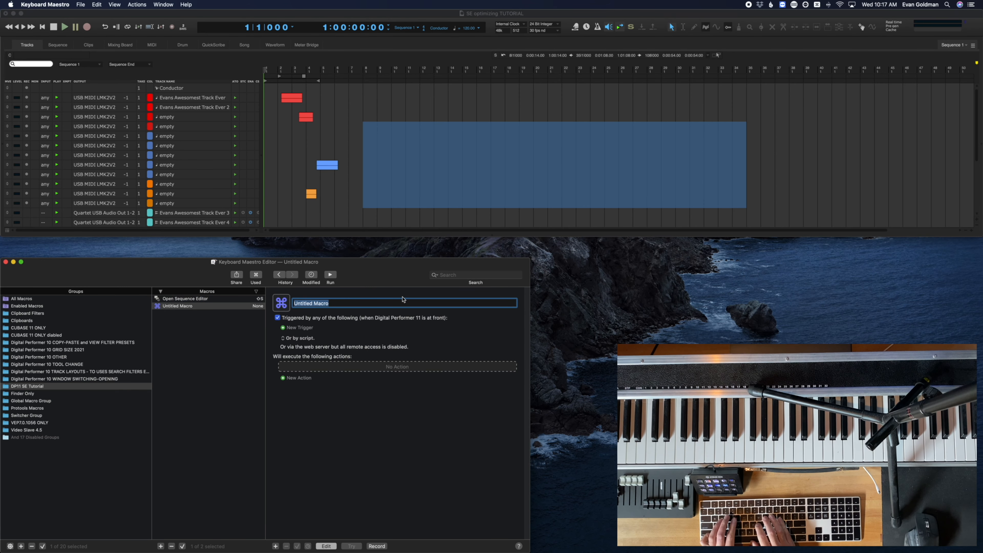
Step: Name the macro 'Sequence Editor Resize to Zoom x4' and give it the ⌥⌘↓ hot key
{"action": "type", "text": "Resize to"}
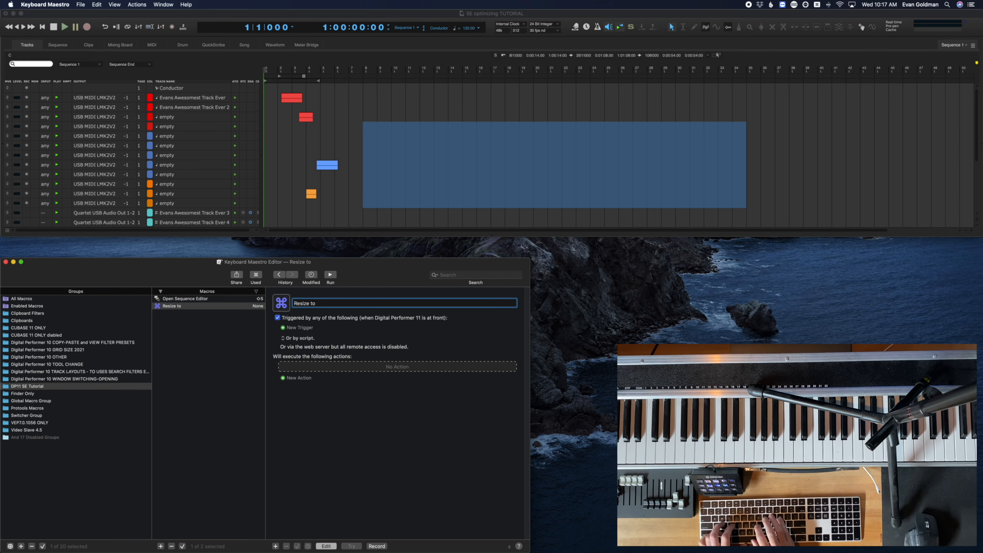
{"action": "type", "text": "Zoom x4"}
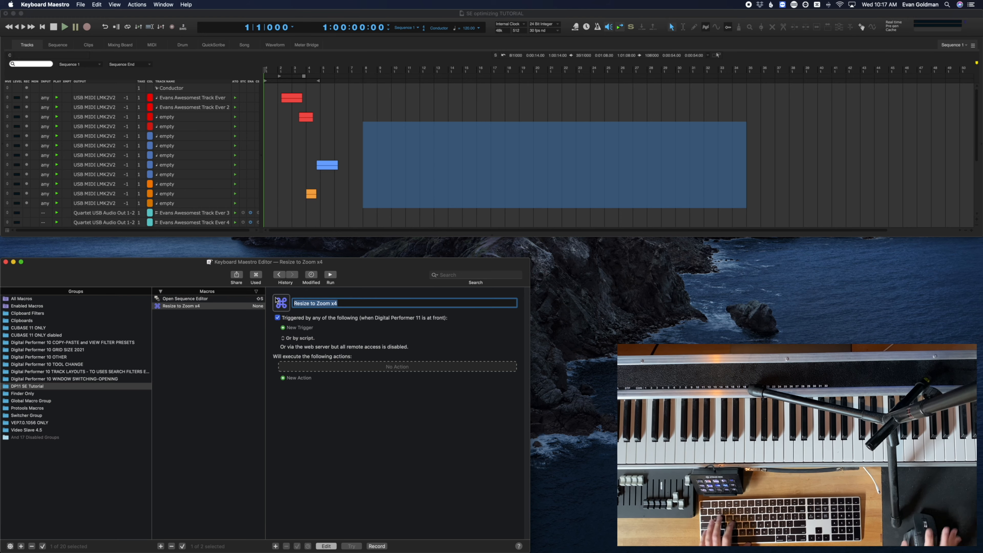
{"action": "type", "text": "Sequence Editor"}
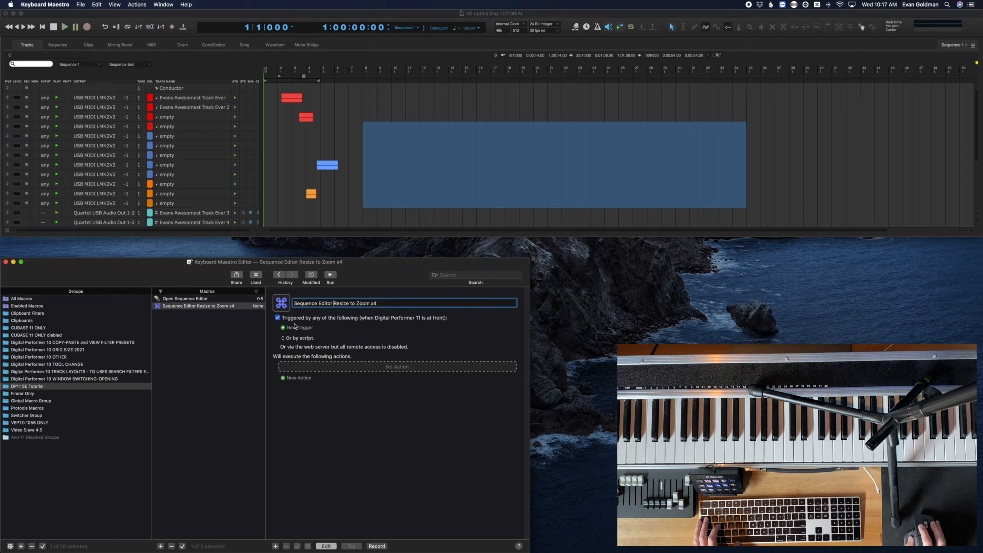
{"action": "left_click", "coordinate": [282, 328]}
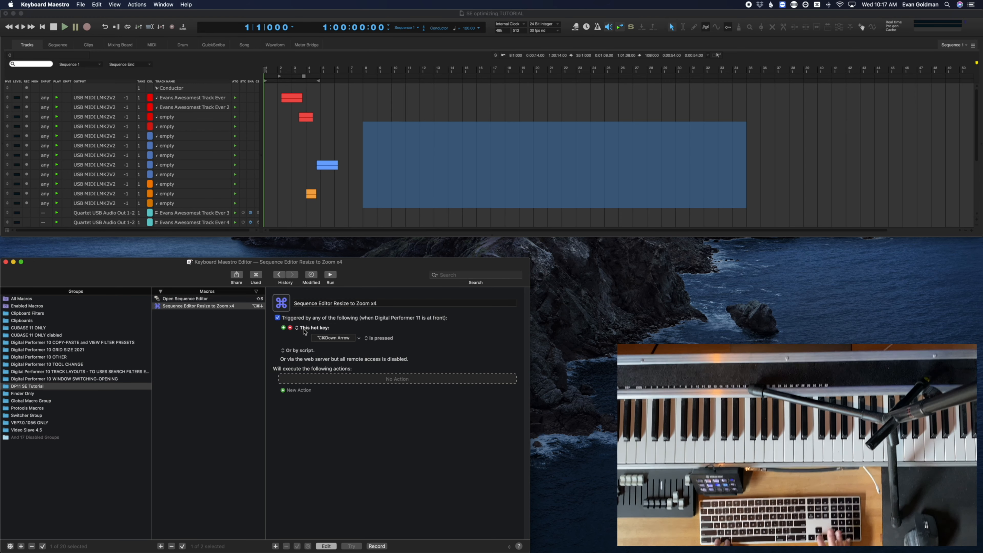
{"action": "mouse_move", "coordinate": [331, 345]}
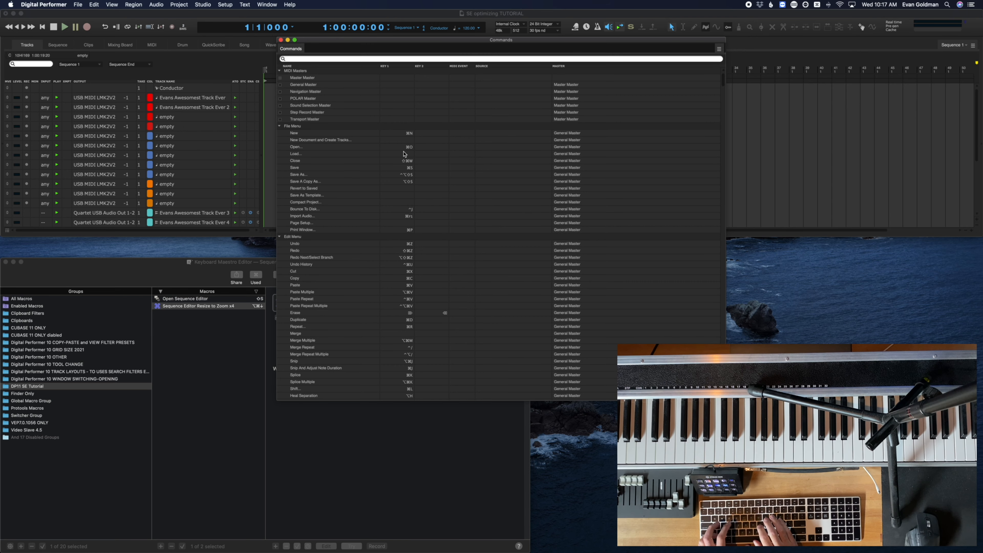
Step: Filter DP's Commands list to 'zoom' to see the zoom shortcuts
{"action": "type", "text": "zoom"}
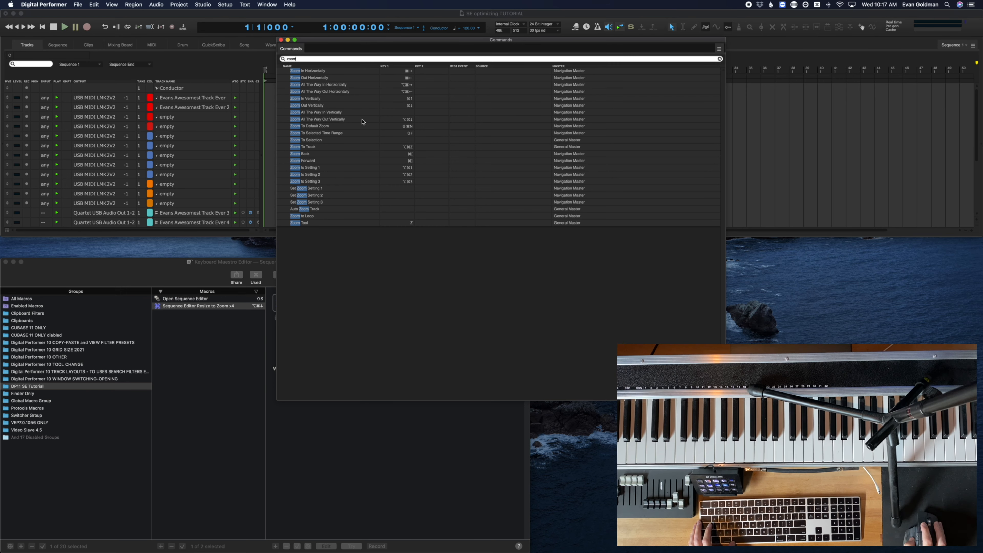
{"action": "mouse_move", "coordinate": [409, 124]}
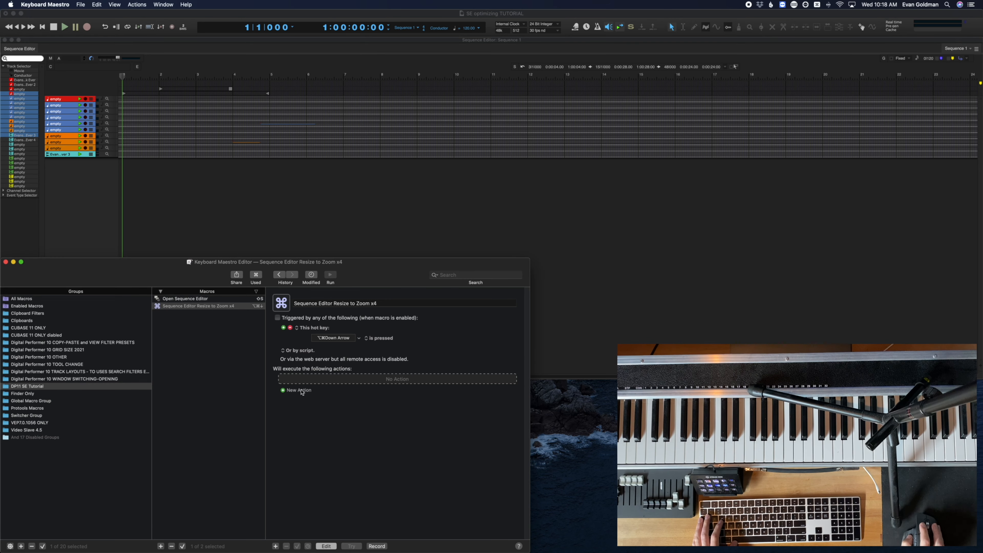
Step: Add Type a Keystroke actions: one ⌥⌘↓ followed by four ⌘↑
{"action": "left_click", "coordinate": [296, 390]}
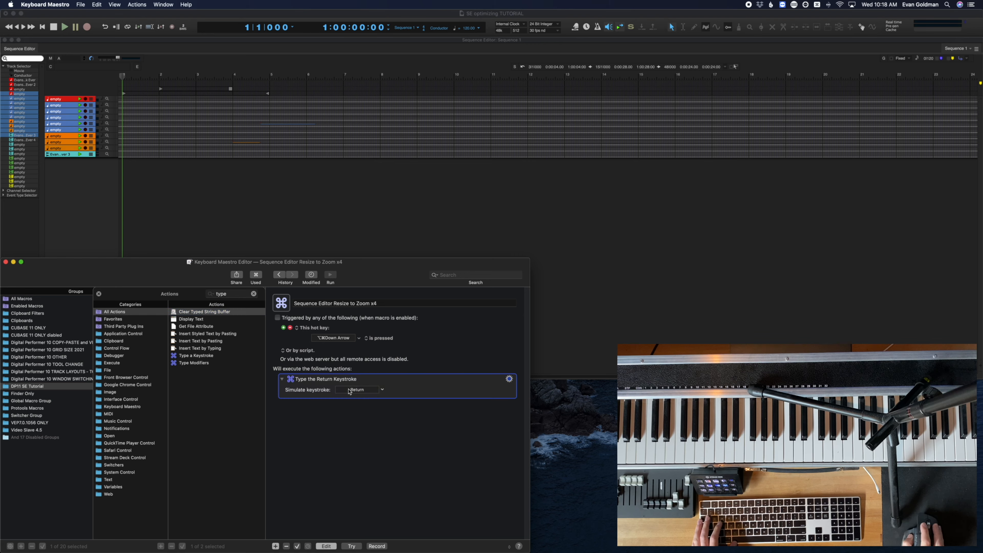
{"action": "left_click", "coordinate": [357, 389]}
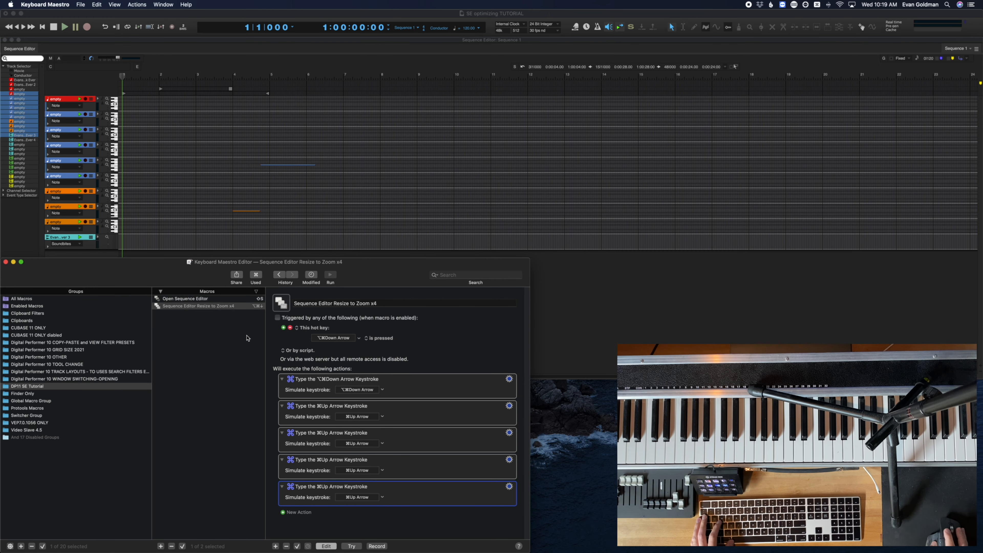
Step: Enable the resize macro so it fires while Digital Performer 11 is in front
{"action": "left_click", "coordinate": [277, 318]}
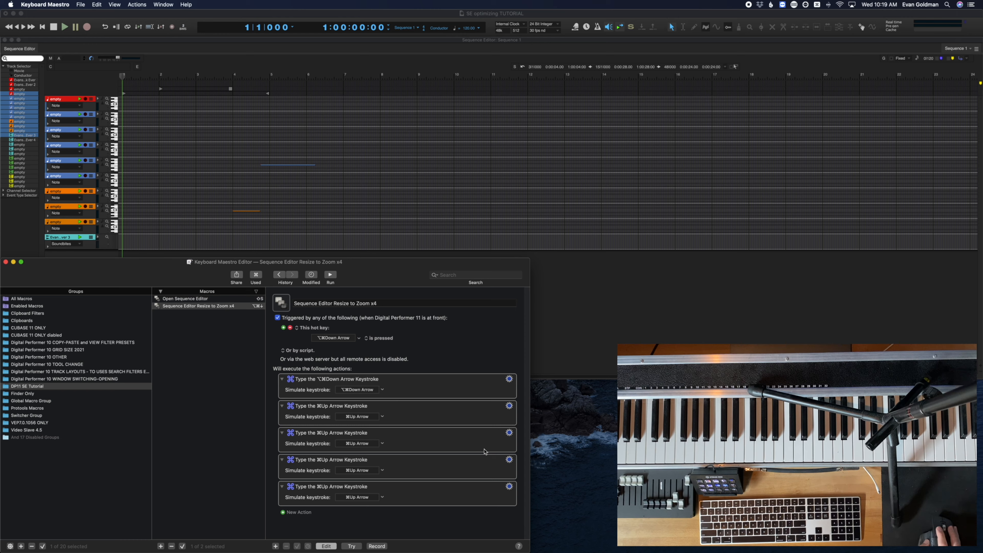
{"action": "left_click", "coordinate": [395, 411]}
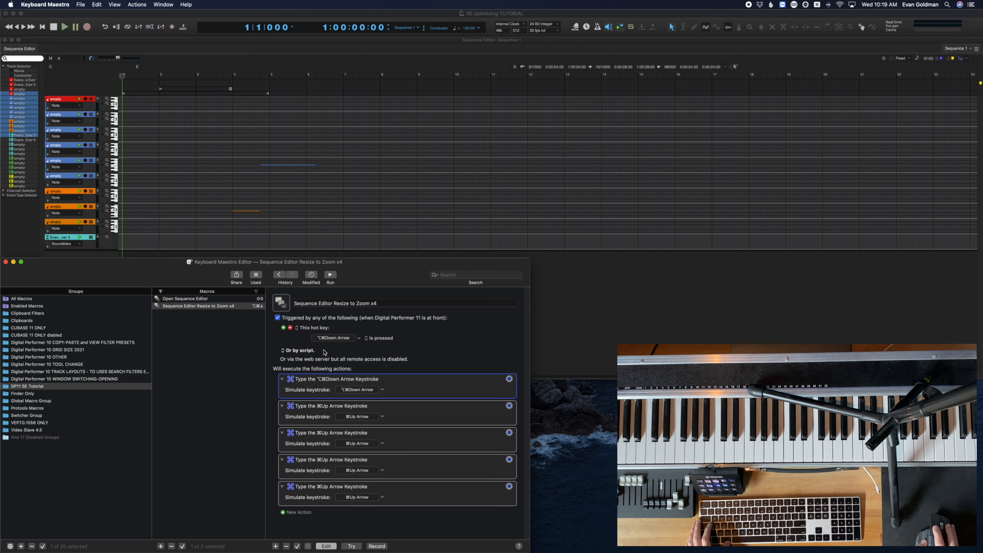
{"action": "mouse_move", "coordinate": [86, 285]}
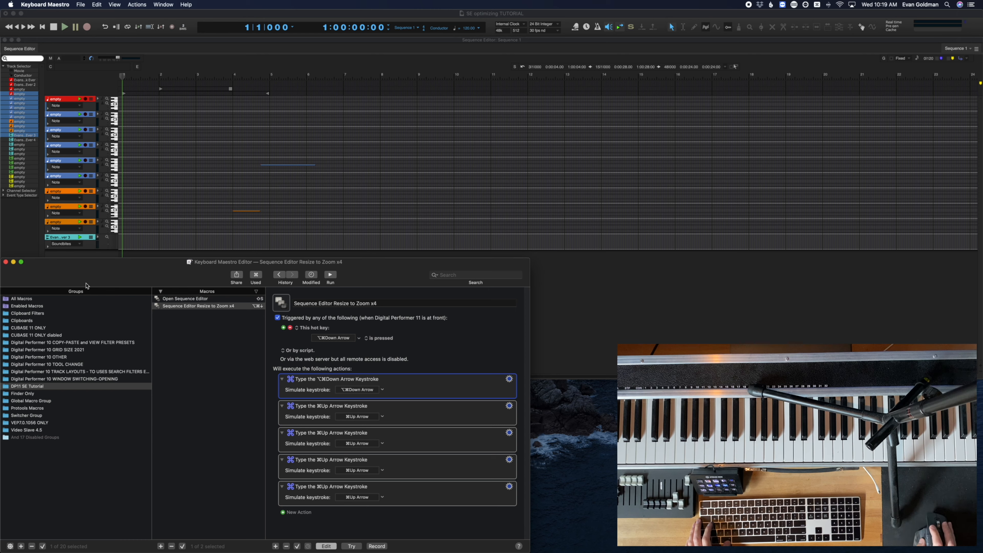
{"action": "mouse_move", "coordinate": [517, 196]}
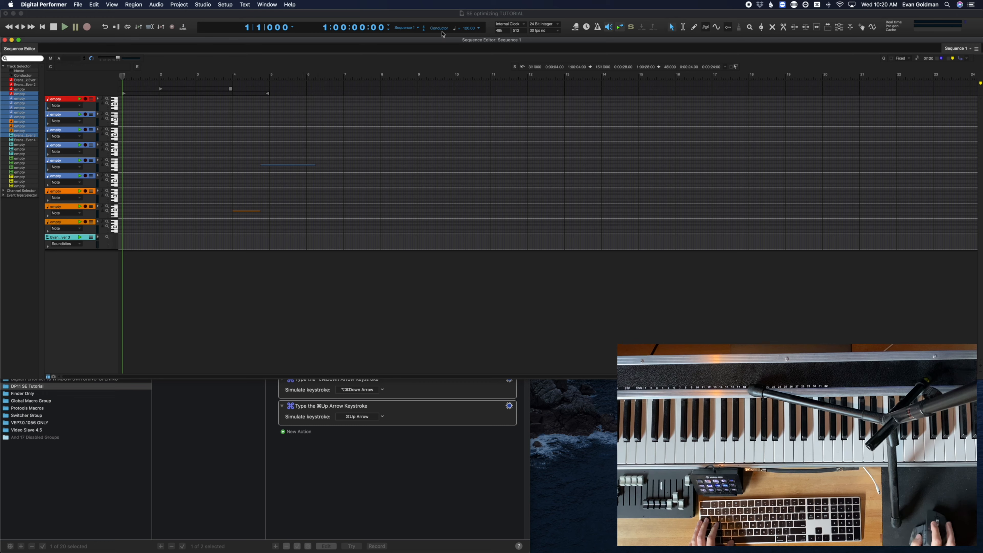
{"action": "mouse_move", "coordinate": [368, 494]}
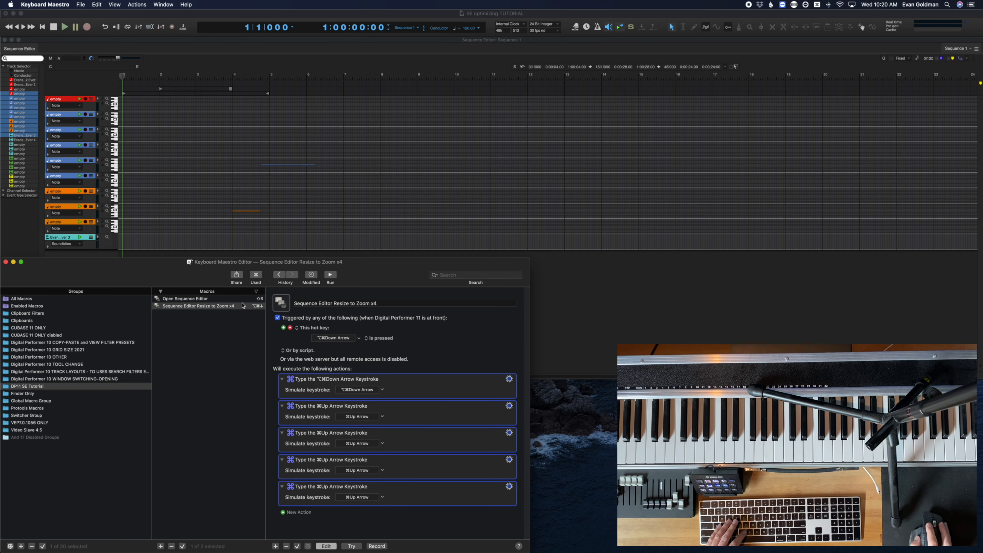
Step: Select the finished resize macro in the list before returning to DP's Tracks window
{"action": "left_click", "coordinate": [184, 299]}
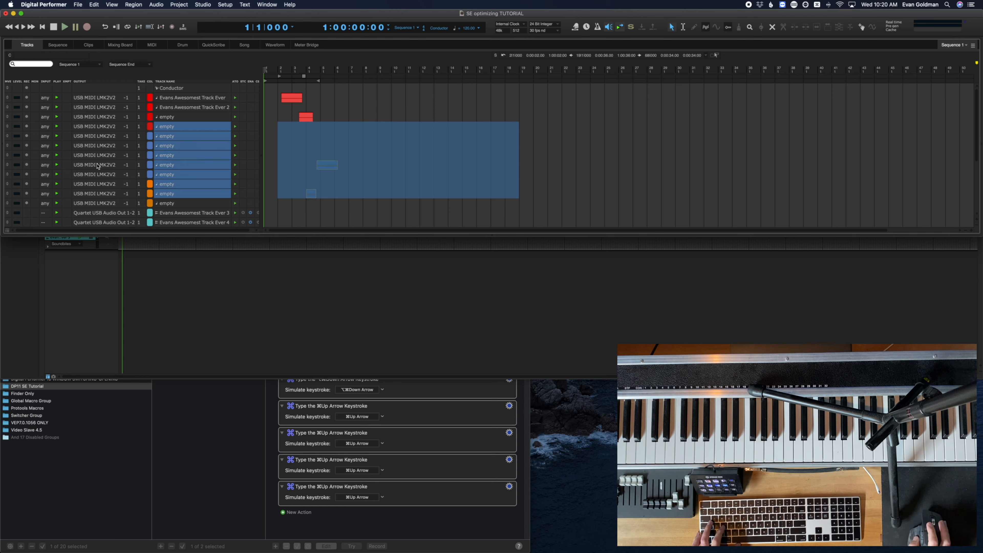
{"action": "mouse_move", "coordinate": [179, 154]}
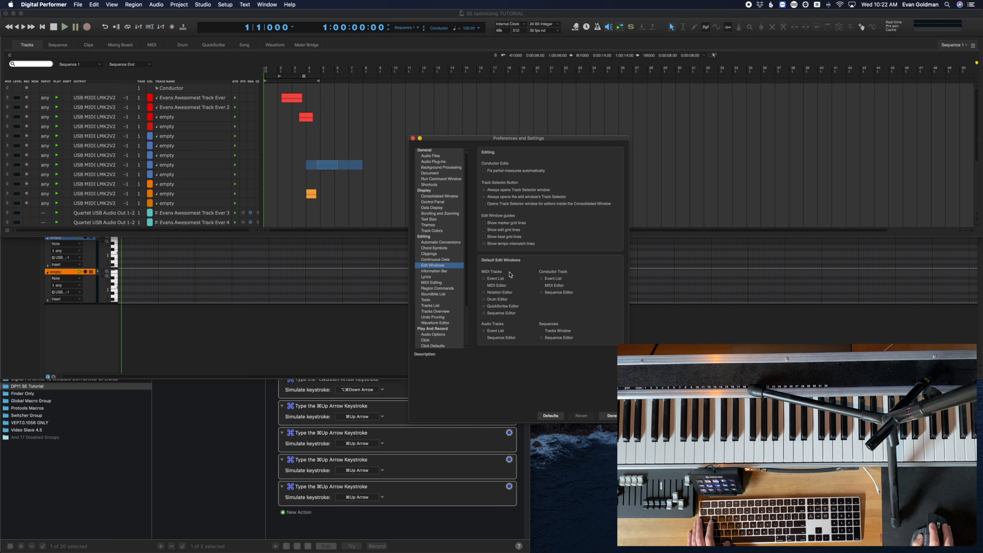
{"action": "mouse_move", "coordinate": [500, 320]}
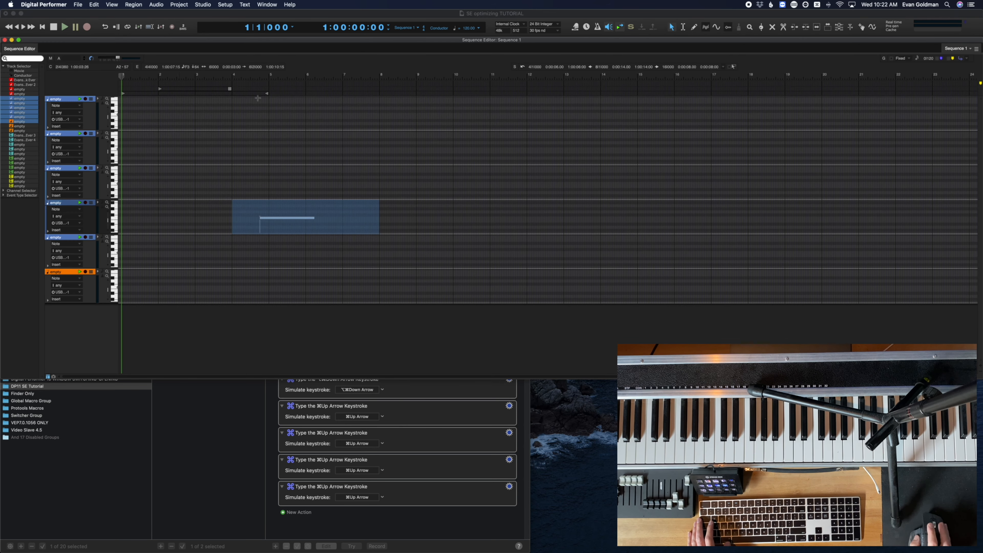
Step: Clear the selected time range in the Sequence Editor
{"action": "left_click", "coordinate": [26, 45]}
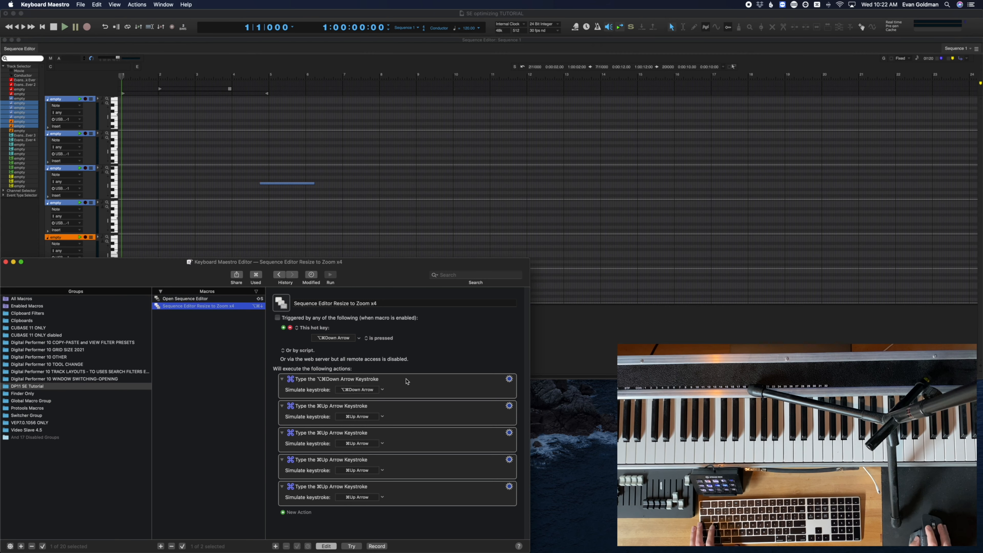
{"action": "mouse_move", "coordinate": [426, 387]}
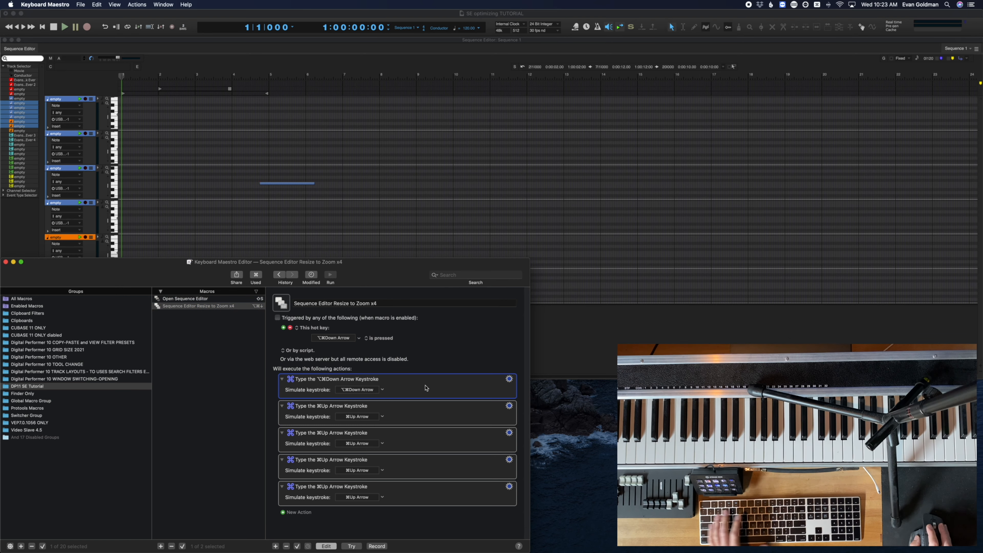
Step: Try Action on the Open Sequence Editor macro's second keystroke so it fires in Digital Performer
{"action": "left_click", "coordinate": [185, 298]}
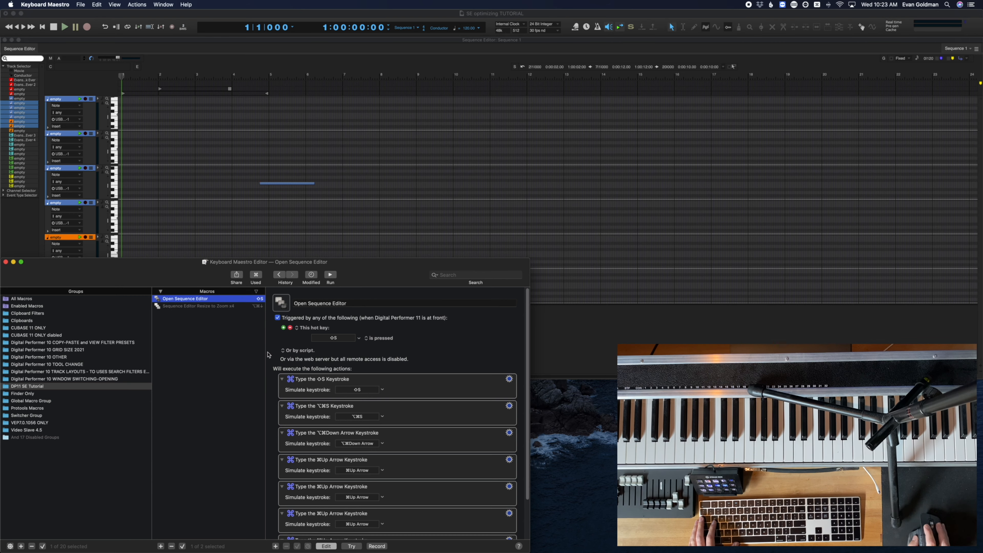
{"action": "left_click", "coordinate": [397, 411]}
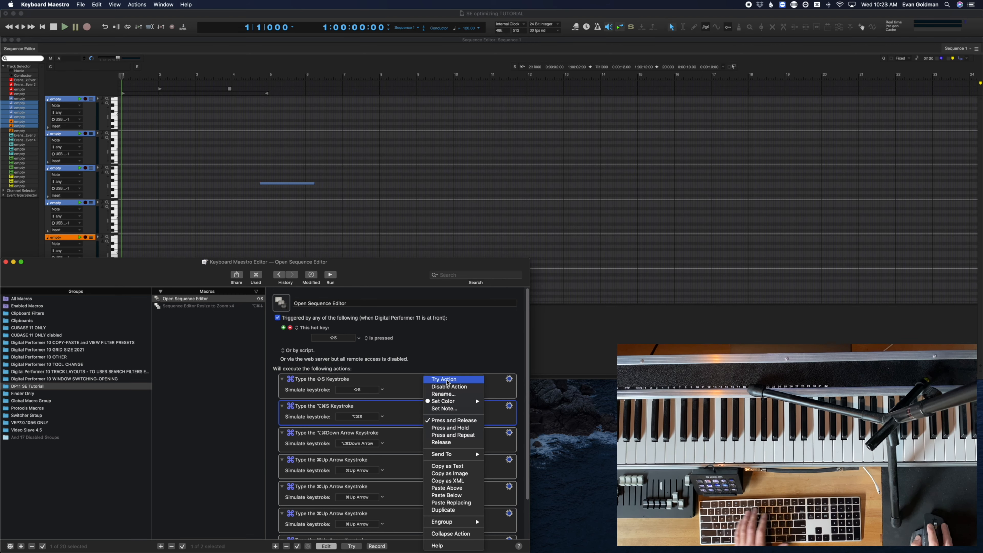
{"action": "left_click", "coordinate": [444, 379]}
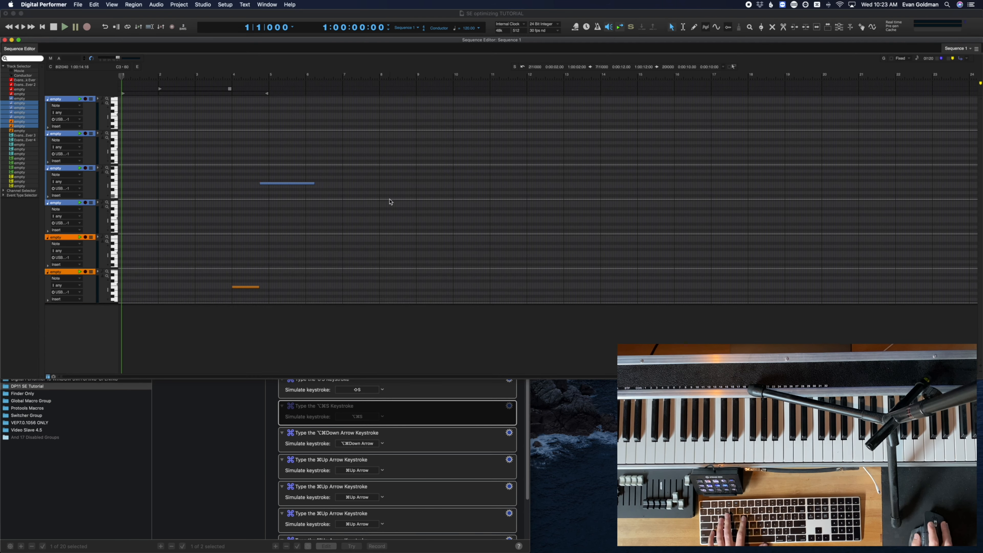